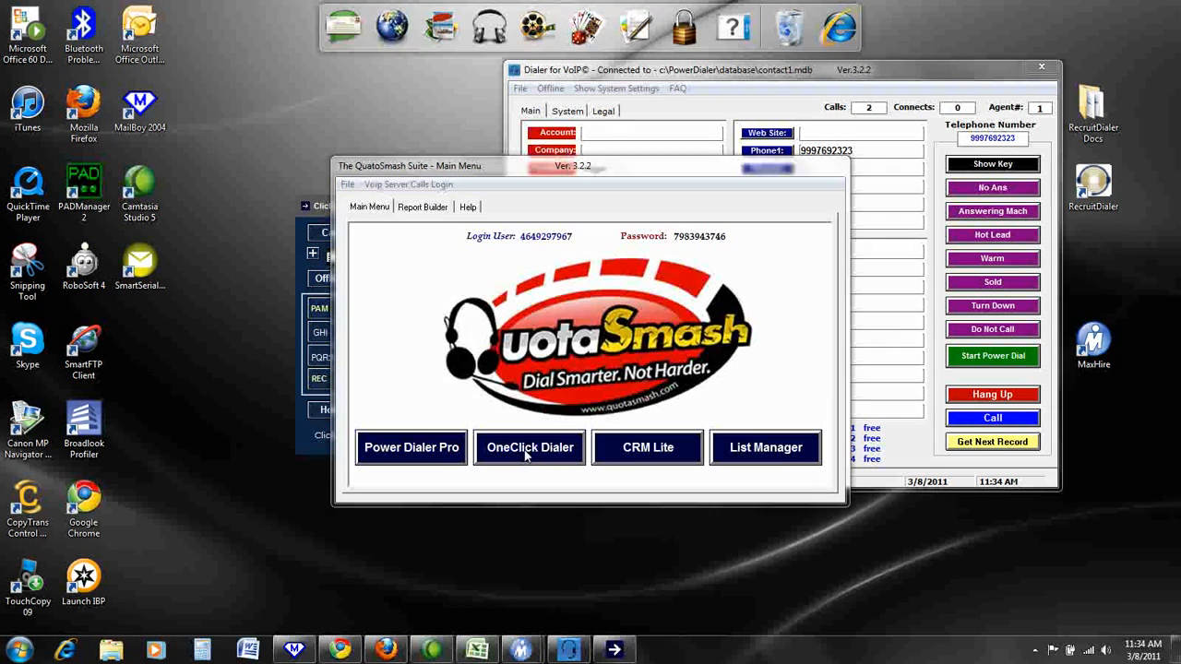
# Launch the OneClick Dialer keypad from the QuotaSmash main menu
pyautogui.click(529, 447)
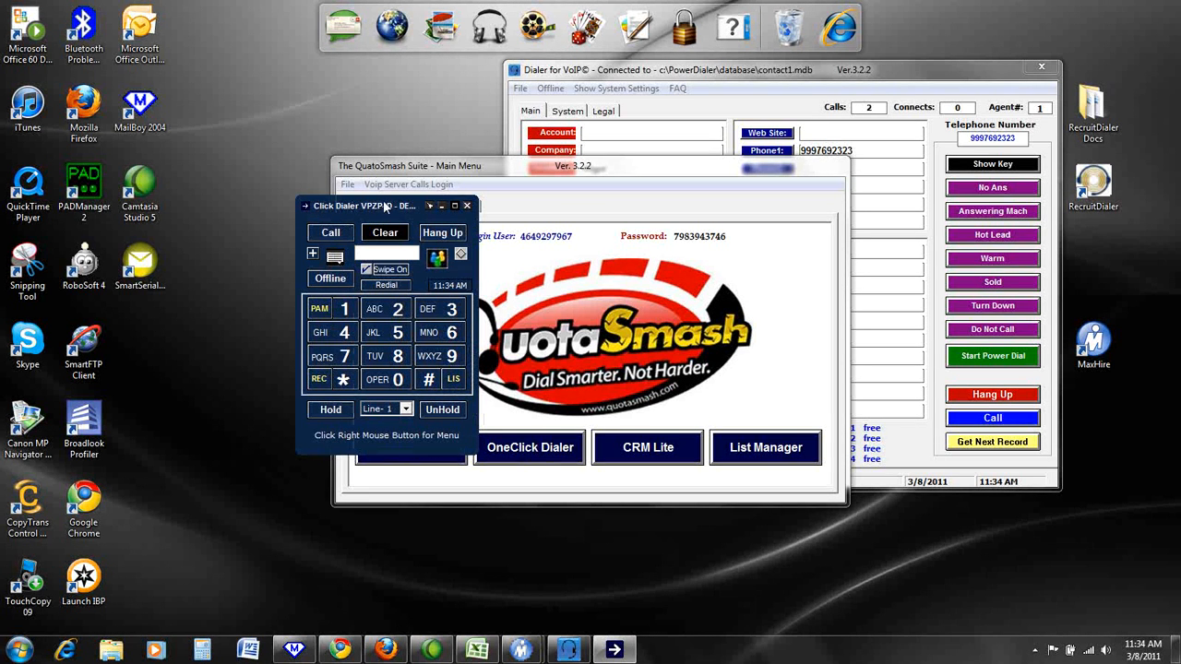
pyautogui.moveTo(439, 298)
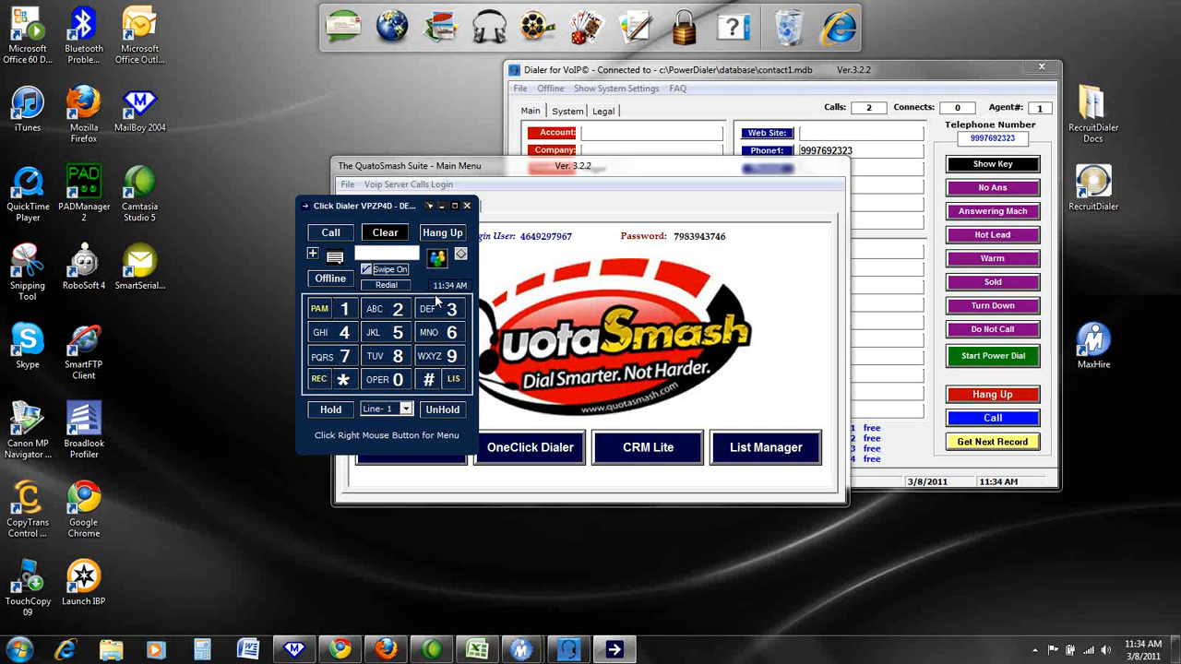
pyautogui.moveTo(443, 378)
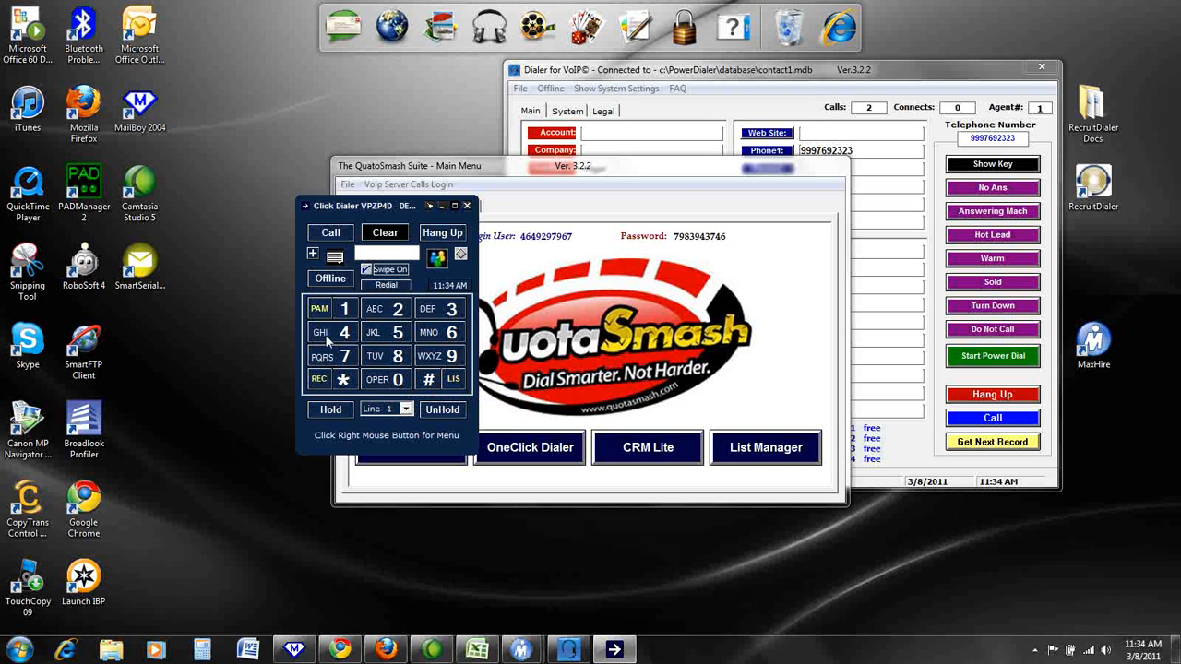
pyautogui.moveTo(426, 429)
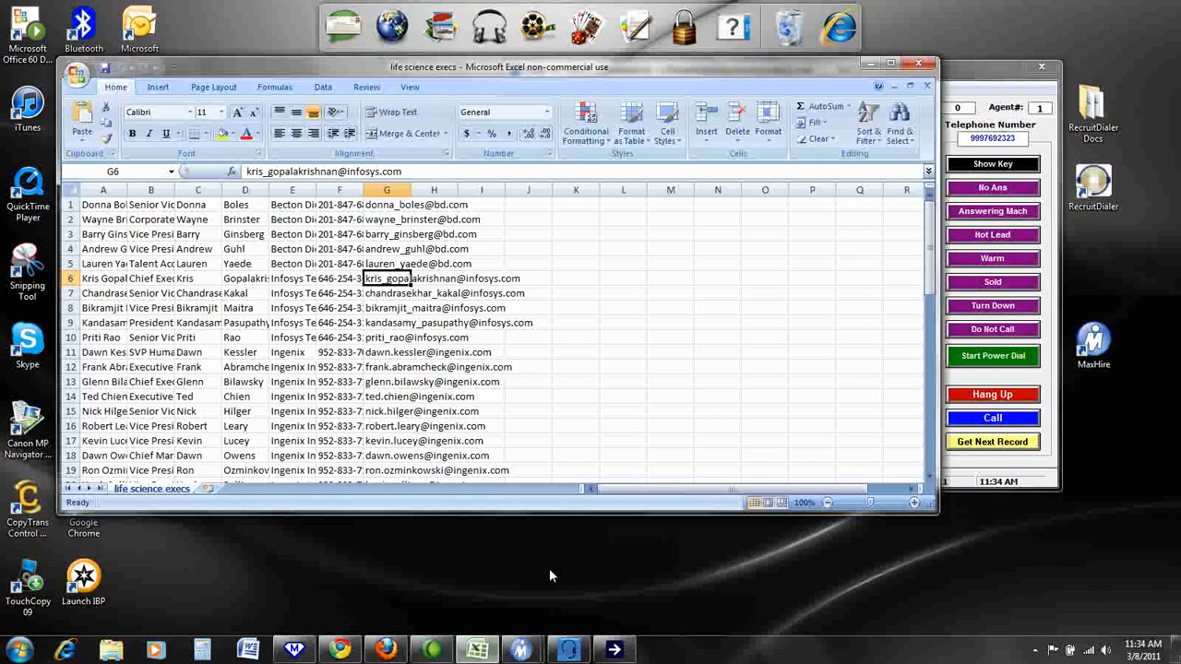
pyautogui.click(339, 278)
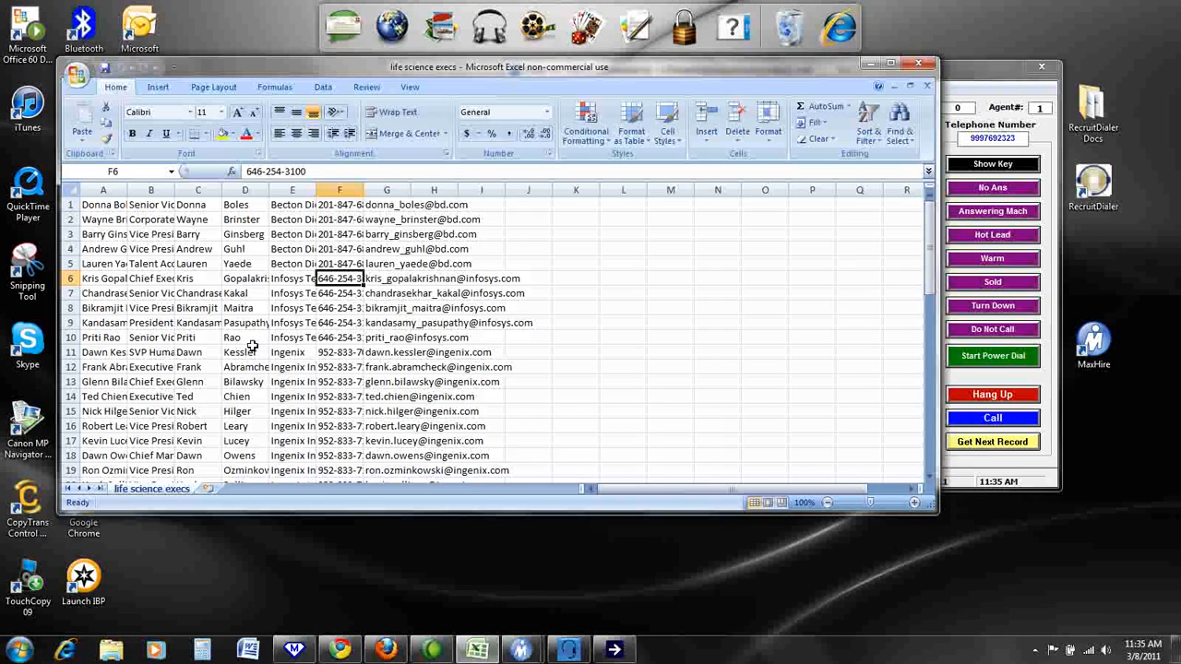
pyautogui.rightClick(338, 293)
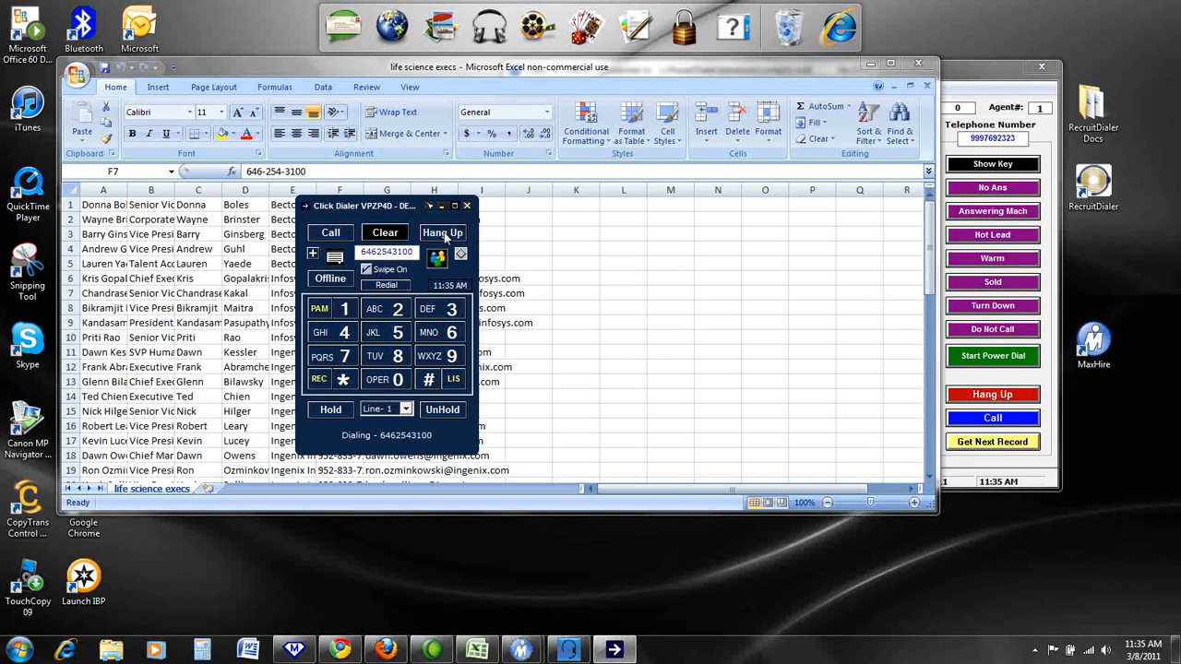
pyautogui.click(441, 233)
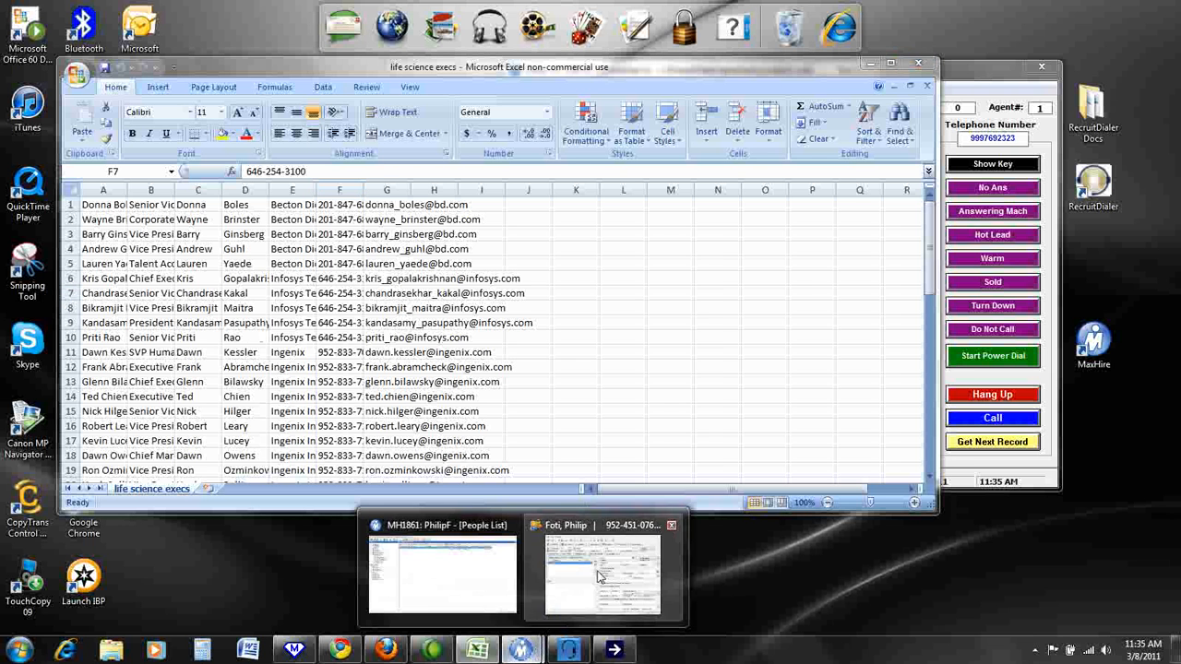
pyautogui.click(602, 572)
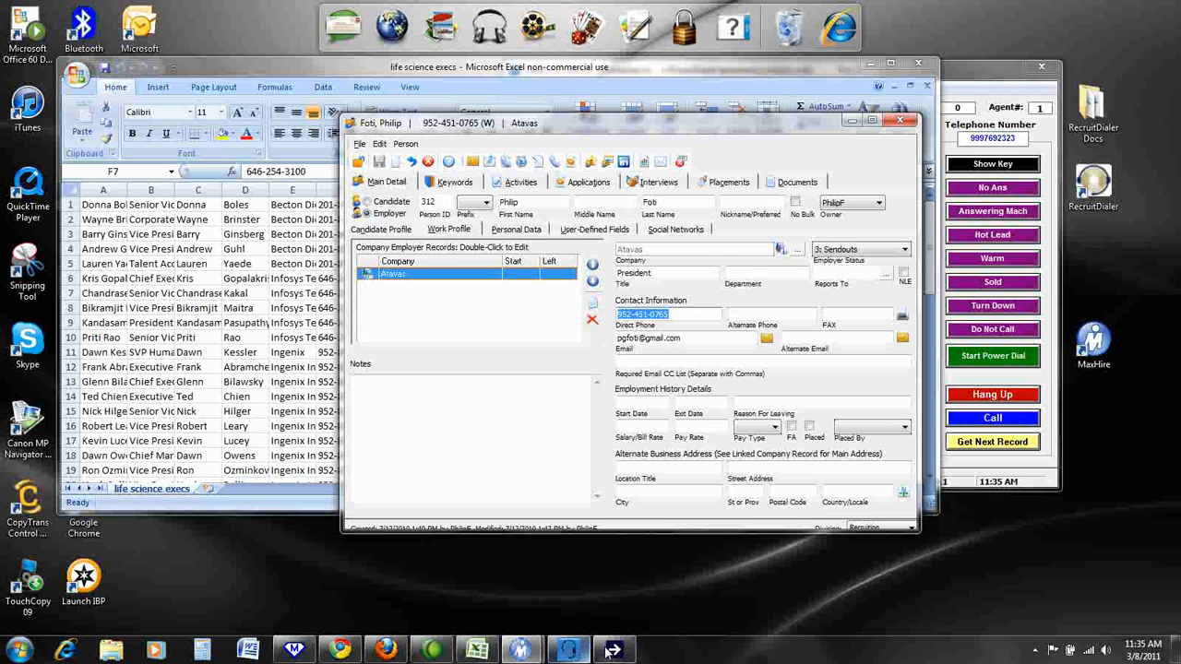
pyautogui.click(991, 417)
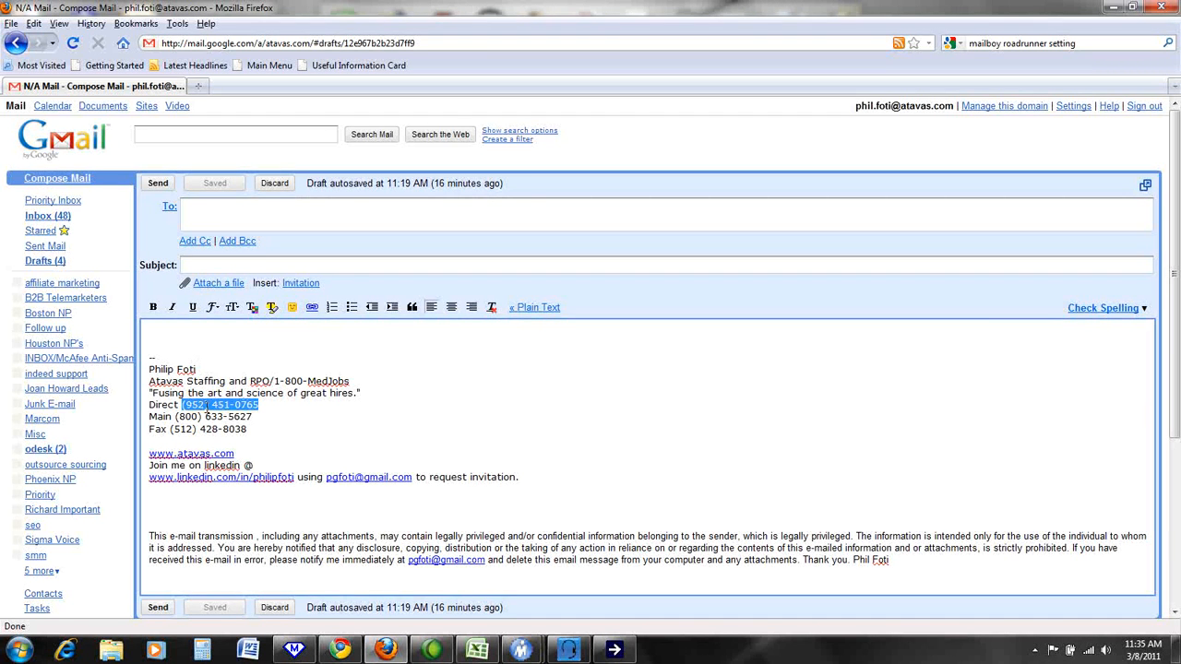
pyautogui.rightClick(222, 405)
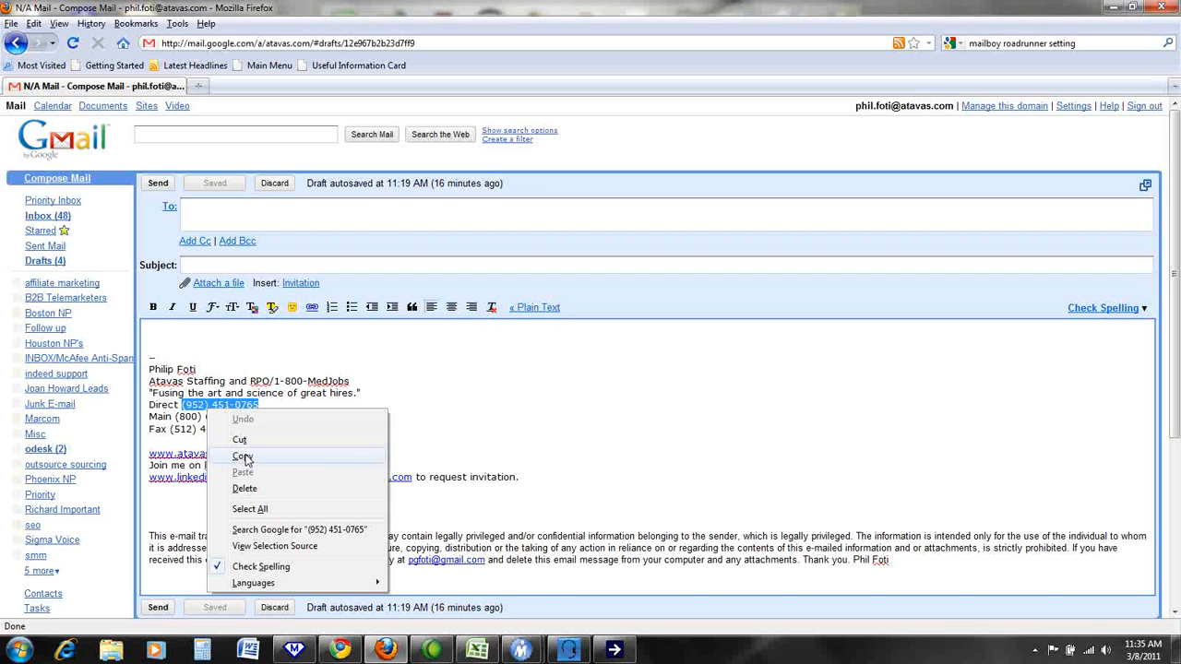
pyautogui.click(243, 455)
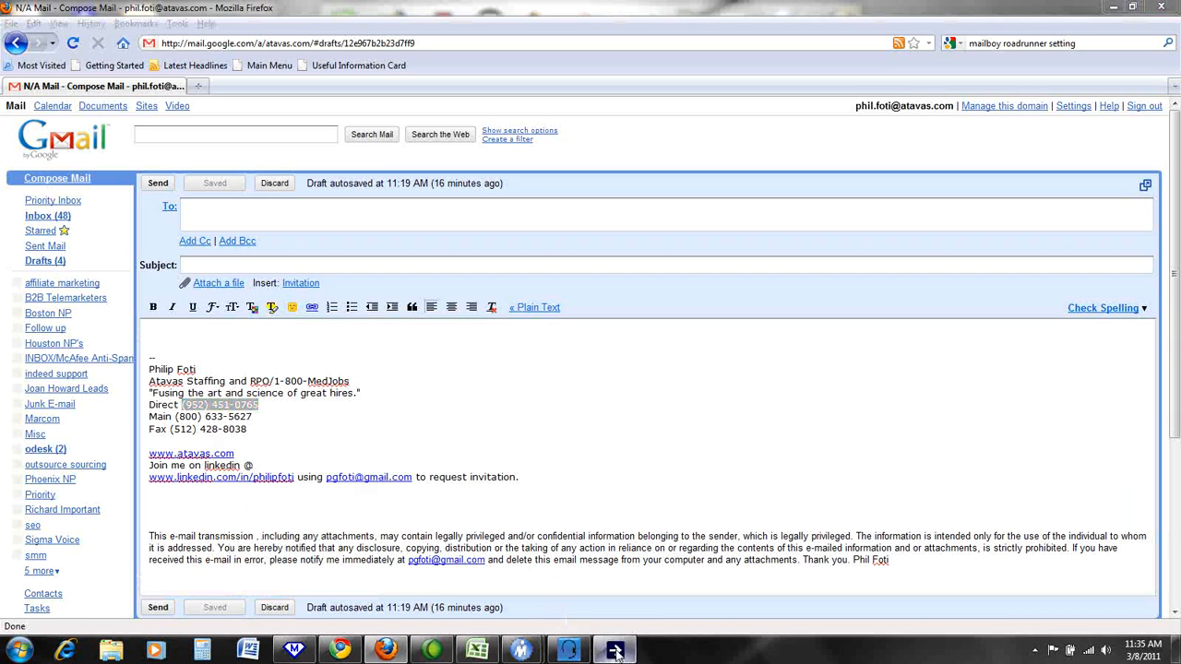
pyautogui.click(613, 650)
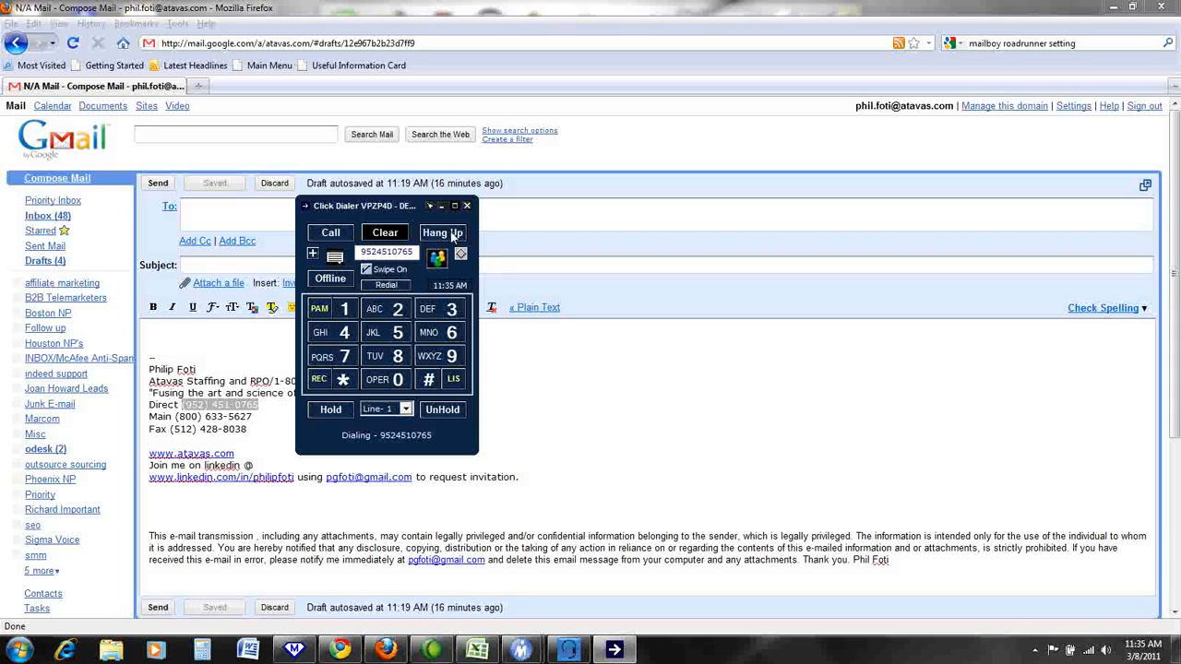
pyautogui.click(441, 232)
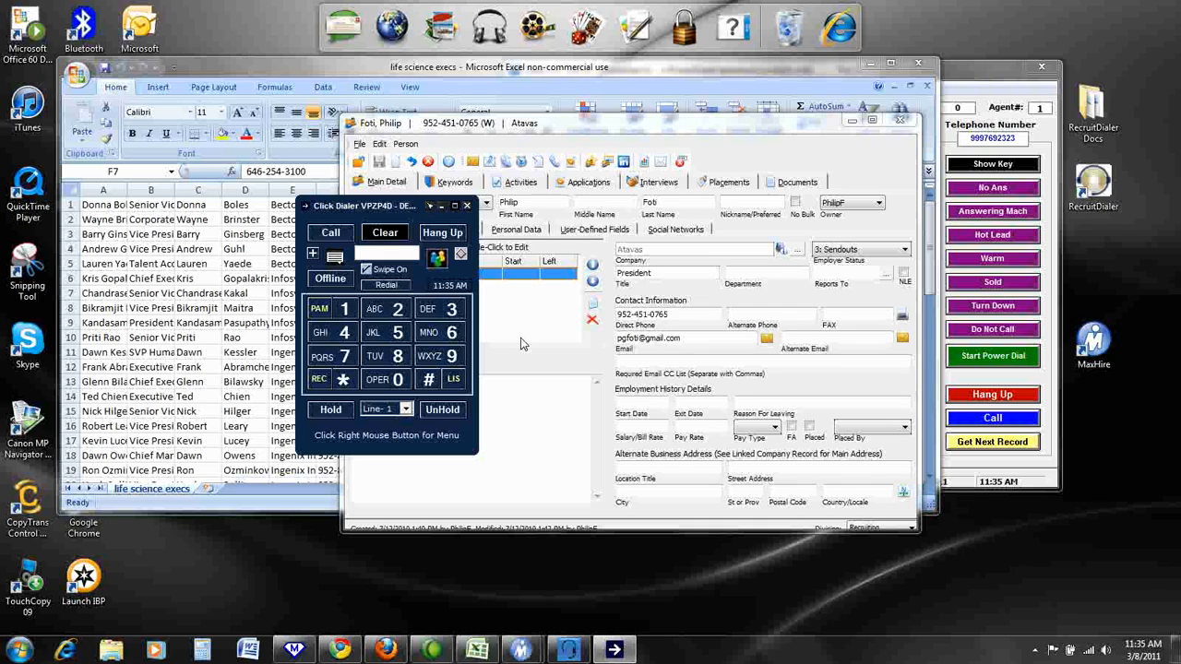
pyautogui.moveTo(260, 274)
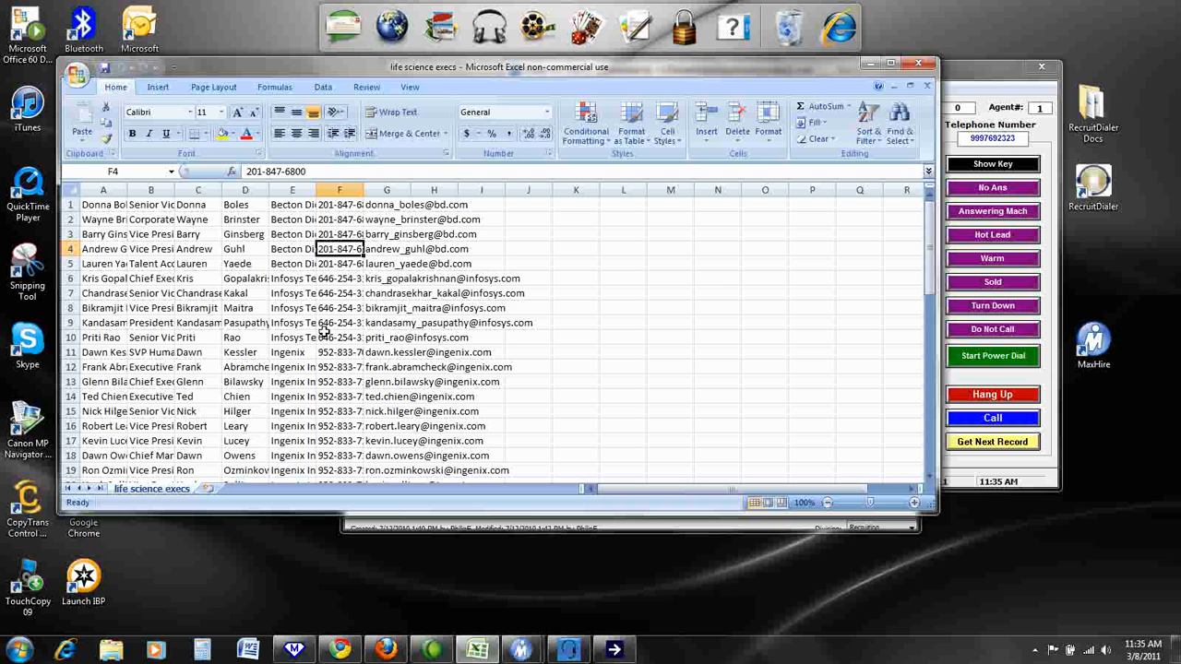
# Raise the Click Dialer from a column F phone number cell, then dismiss it
pyautogui.rightClick(340, 337)
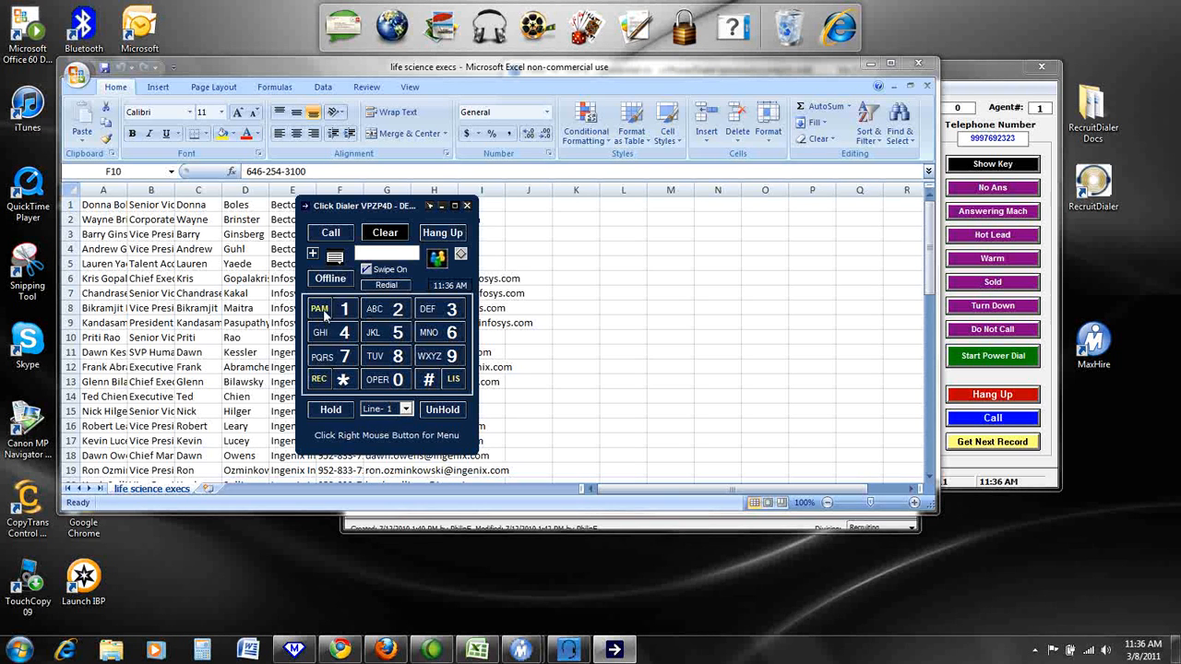
pyautogui.moveTo(320, 332)
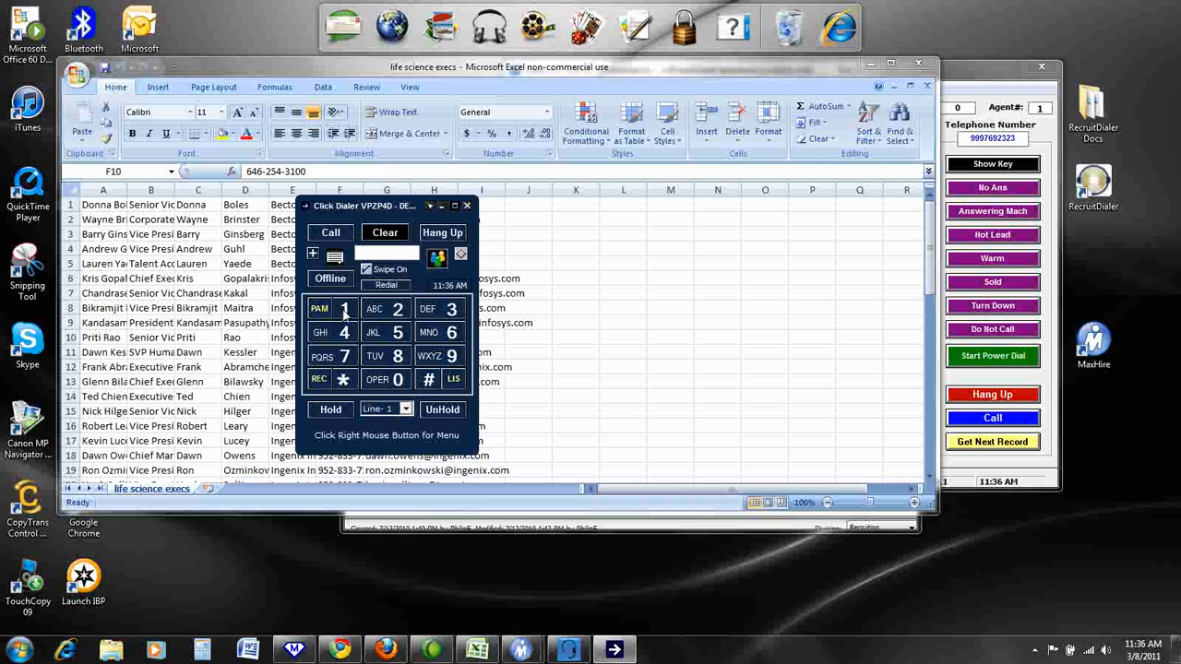
pyautogui.moveTo(266, 317)
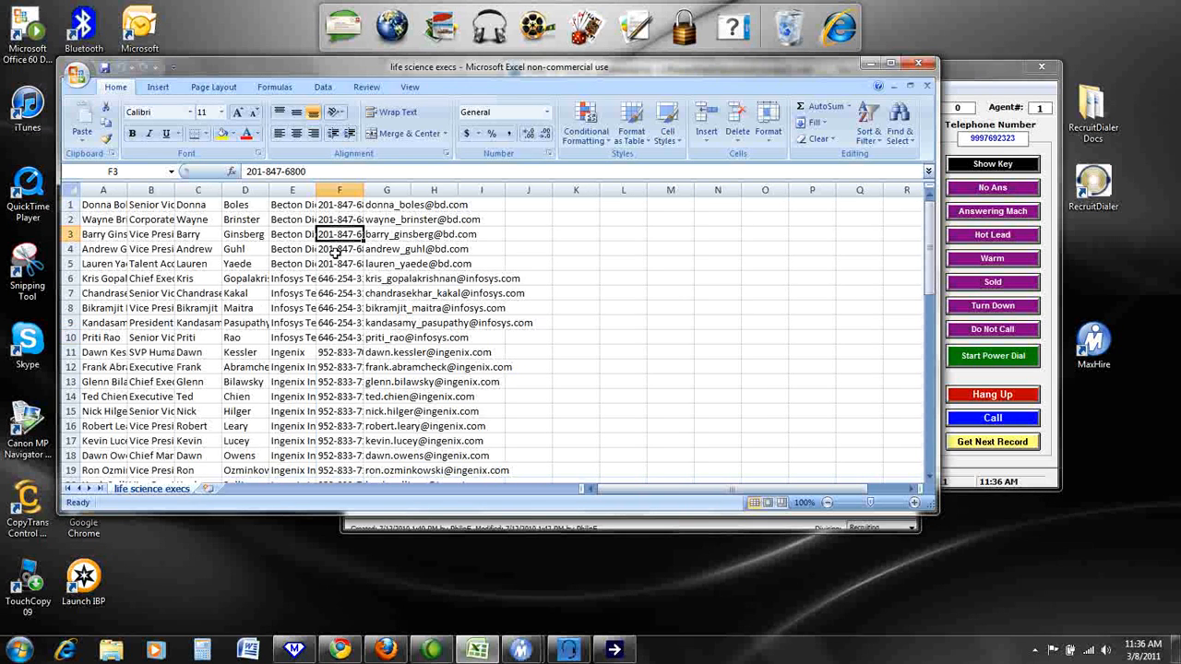
pyautogui.click(339, 411)
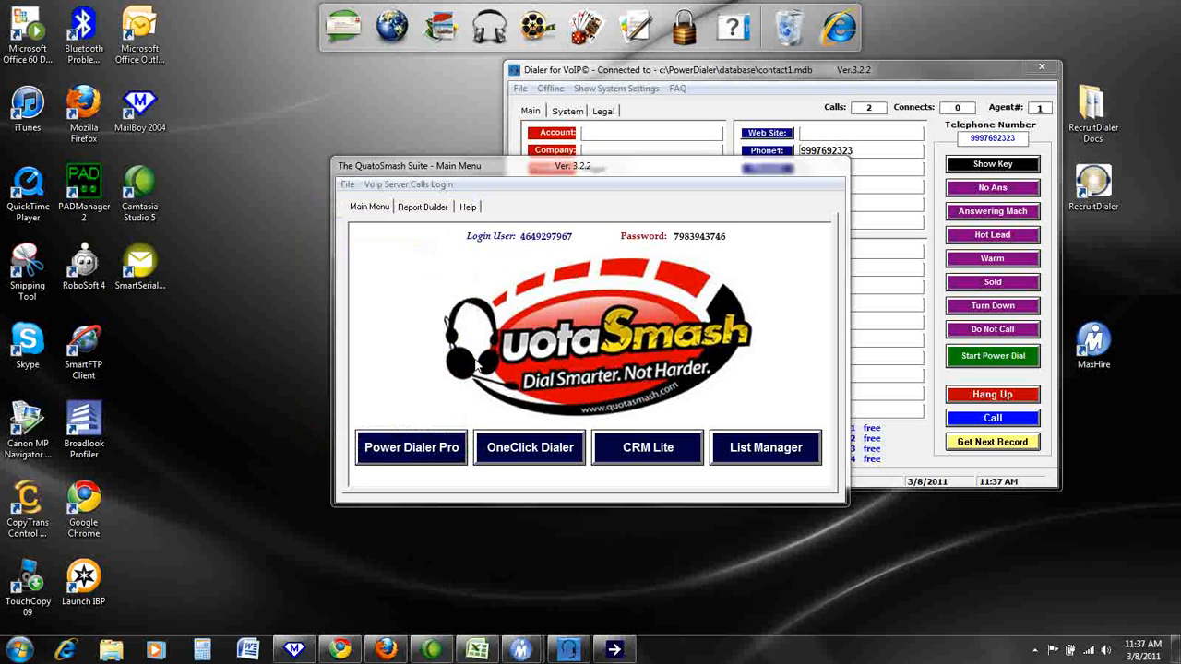
pyautogui.moveTo(428, 461)
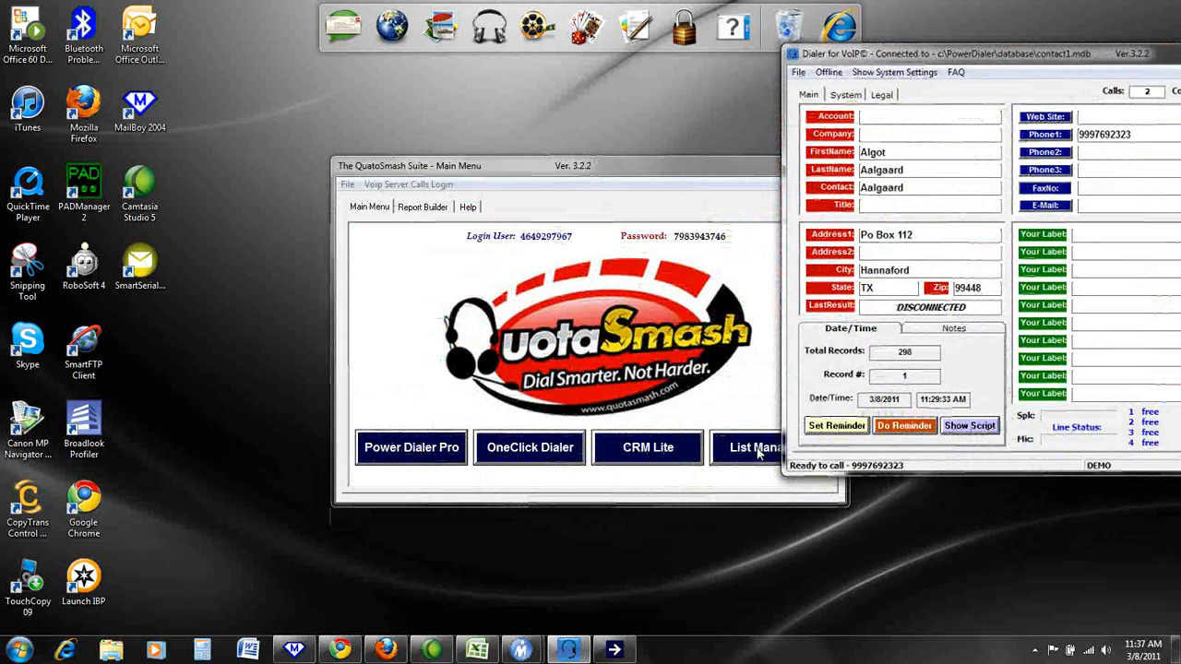
# Acknowledge the warning to close the power dialer and reach the List Manager
pyautogui.click(754, 448)
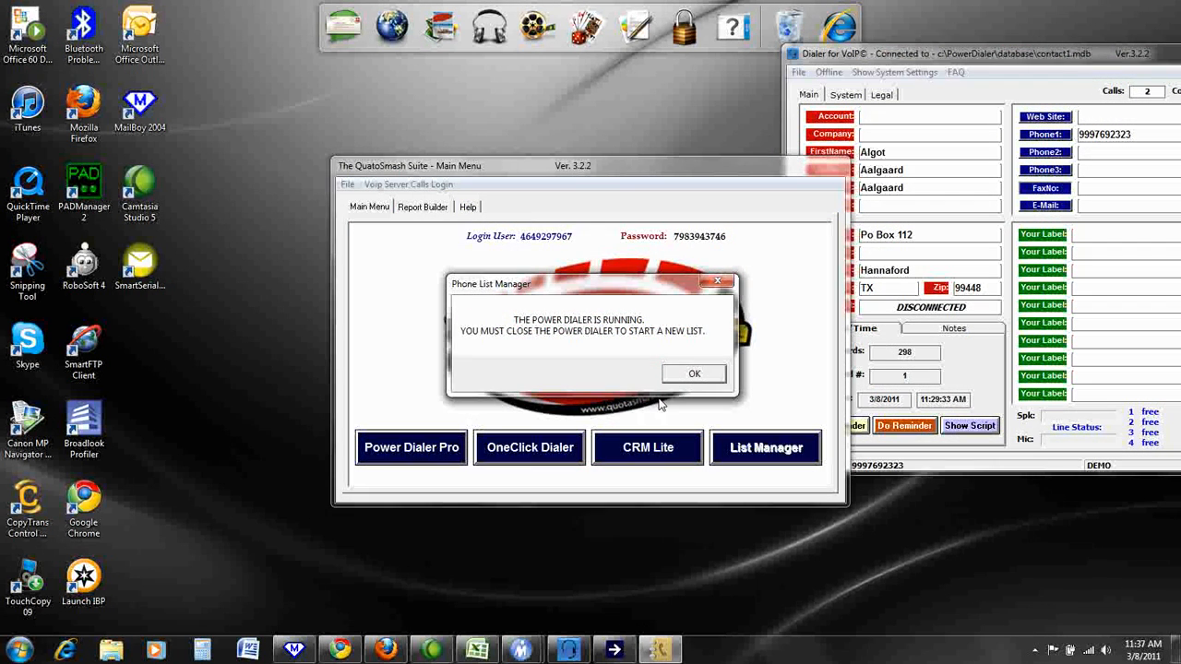
pyautogui.click(694, 373)
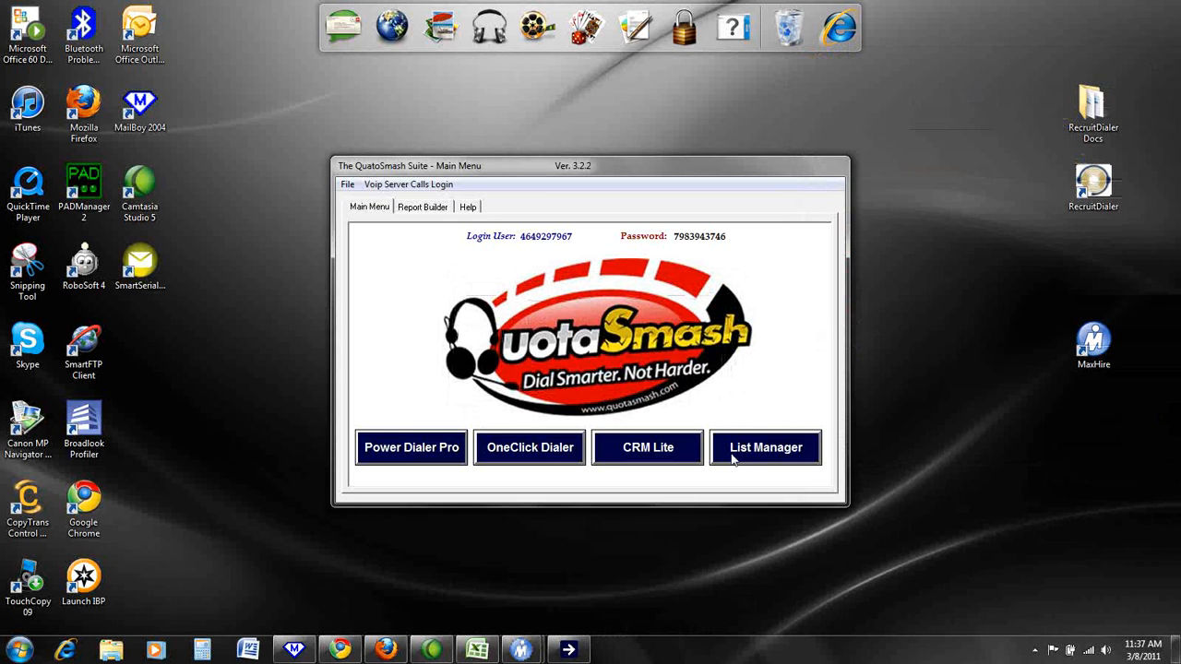
pyautogui.click(764, 448)
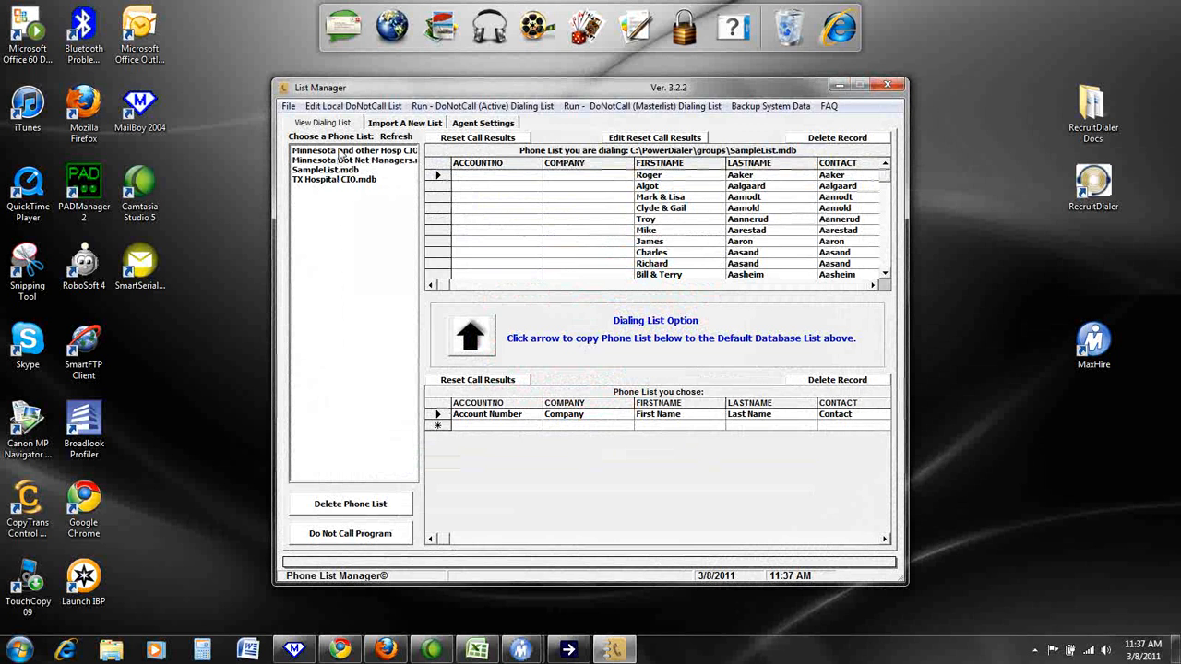
# Choose SampleList.mdb and copy it into the dialing database
pyautogui.click(324, 169)
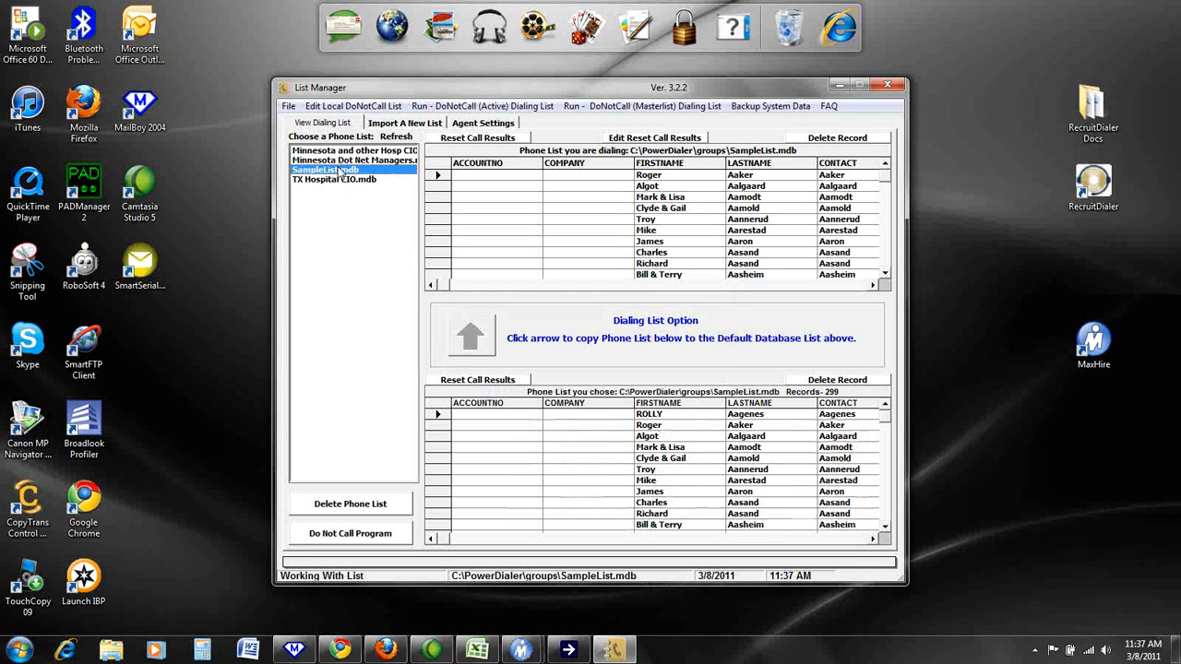
pyautogui.click(470, 335)
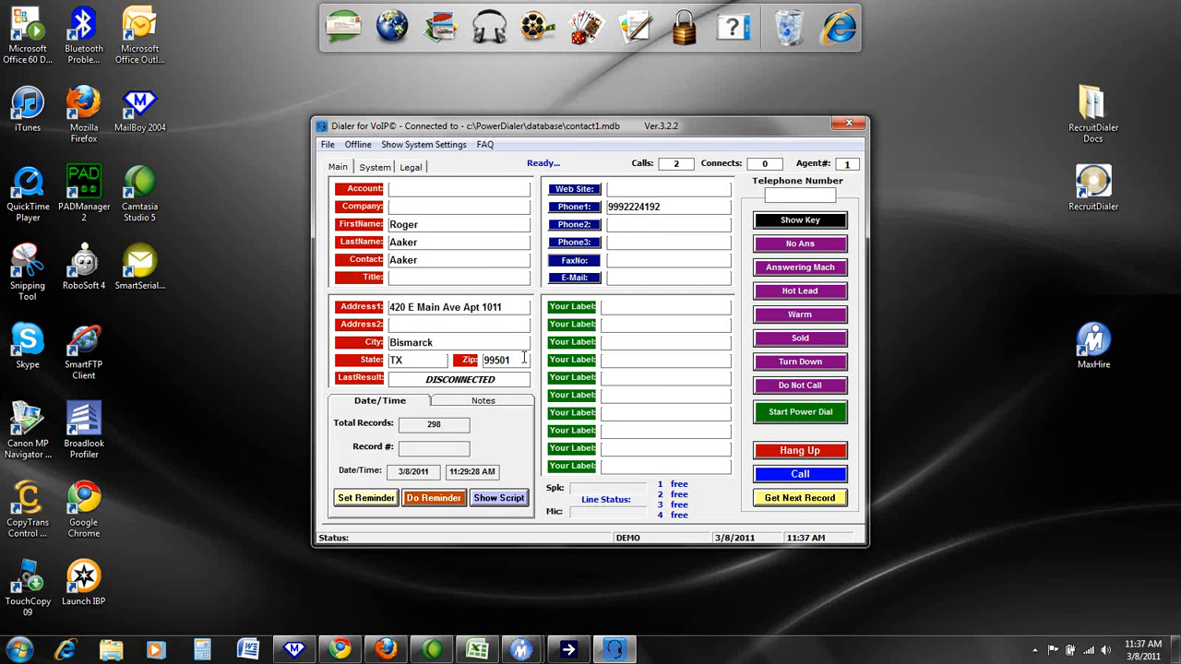
# Start power dialing the list with the keypad shown, then stop the session
pyautogui.click(799, 411)
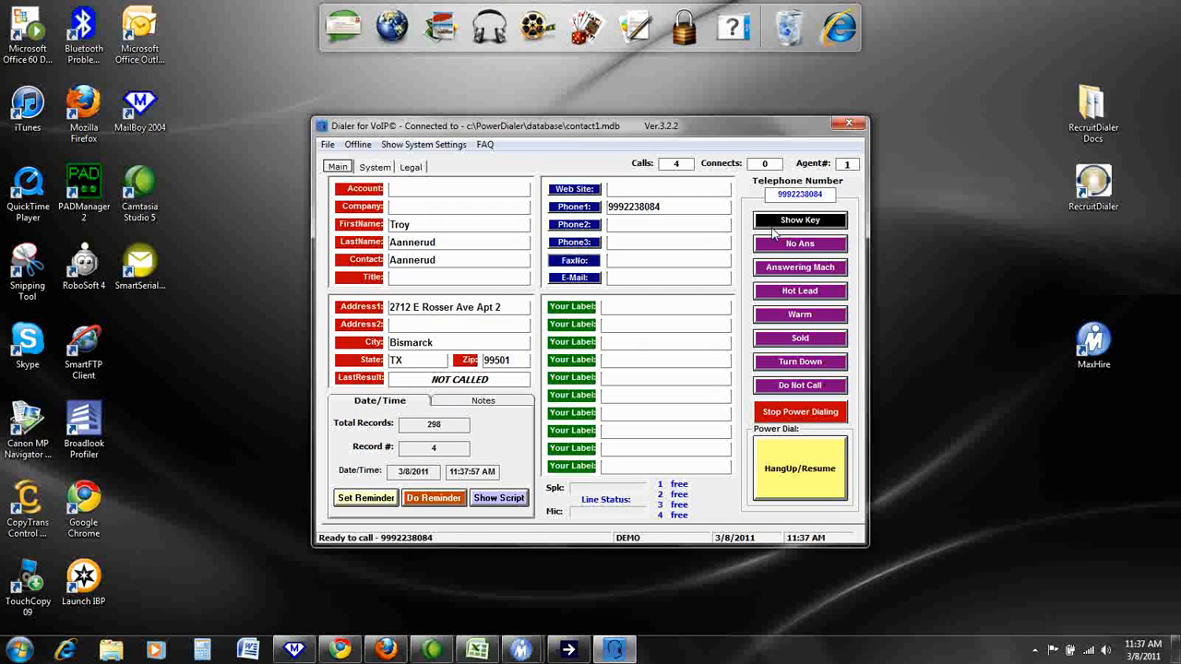
pyautogui.click(799, 220)
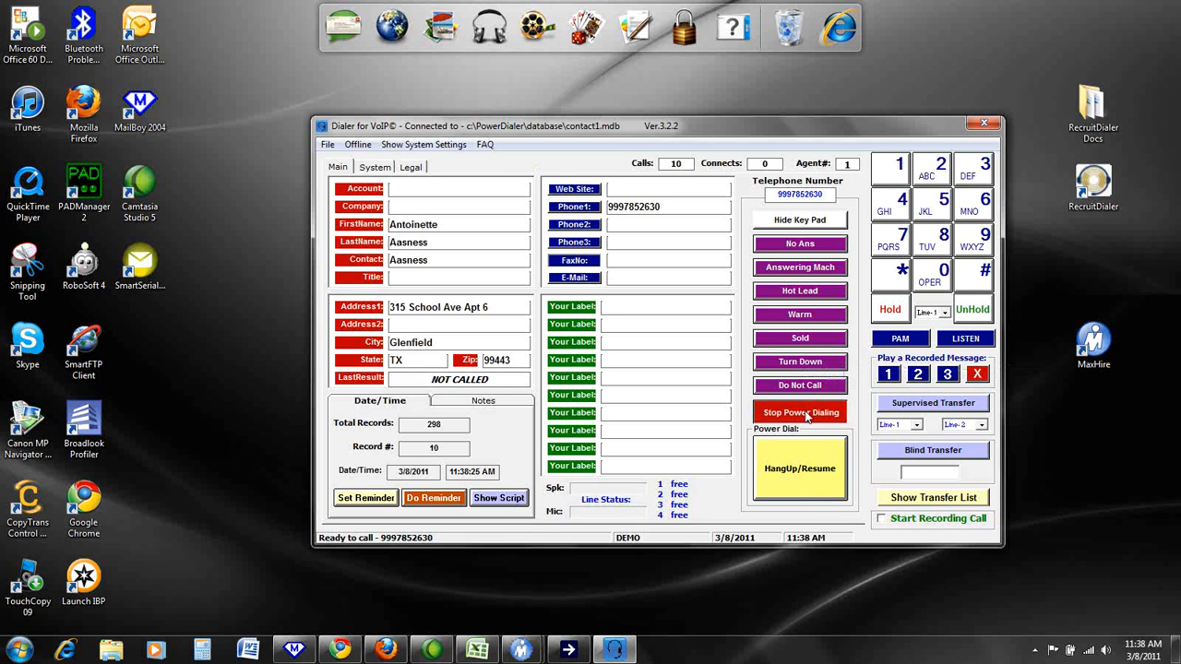
pyautogui.click(799, 411)
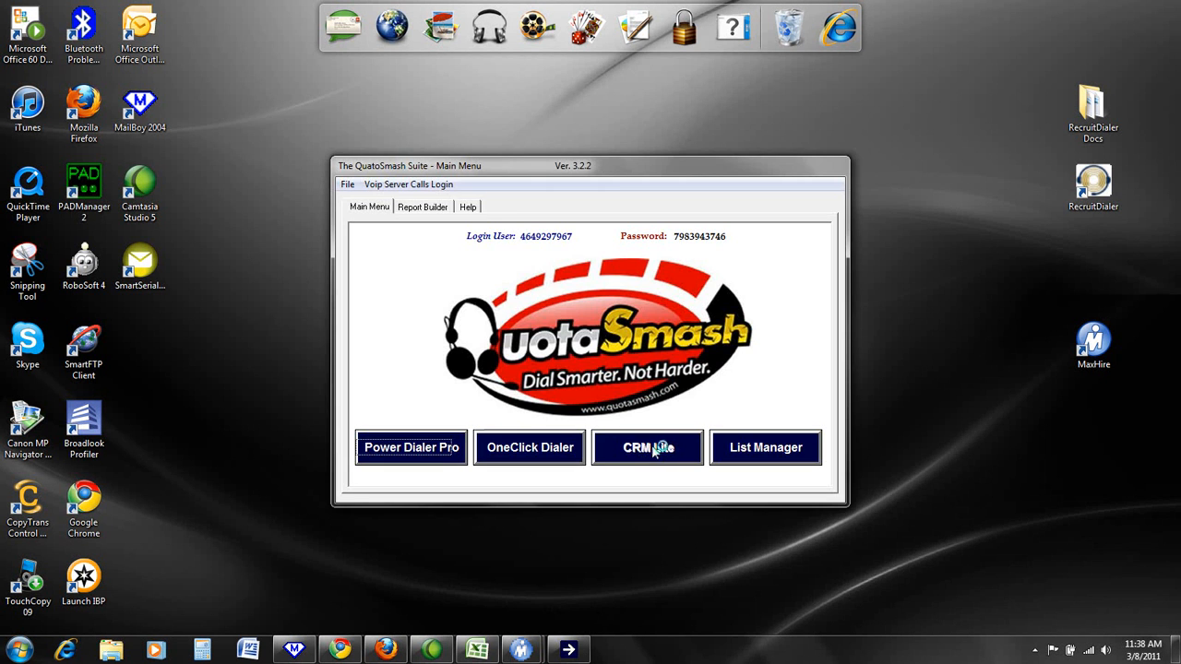
pyautogui.click(647, 448)
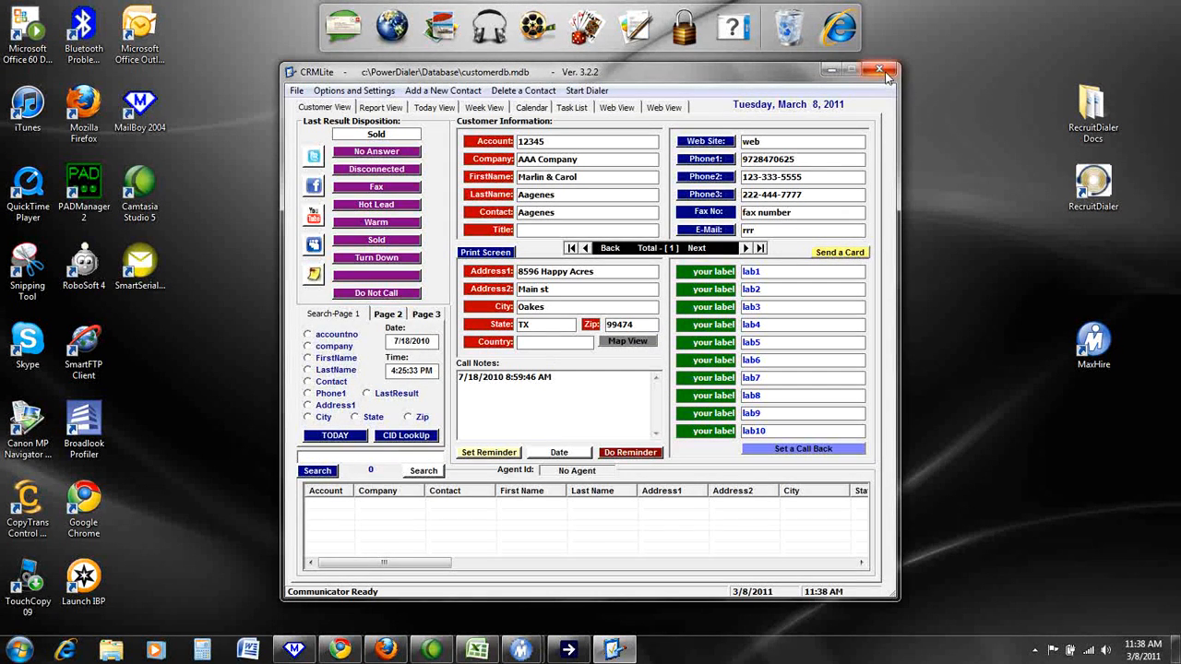
pyautogui.click(879, 70)
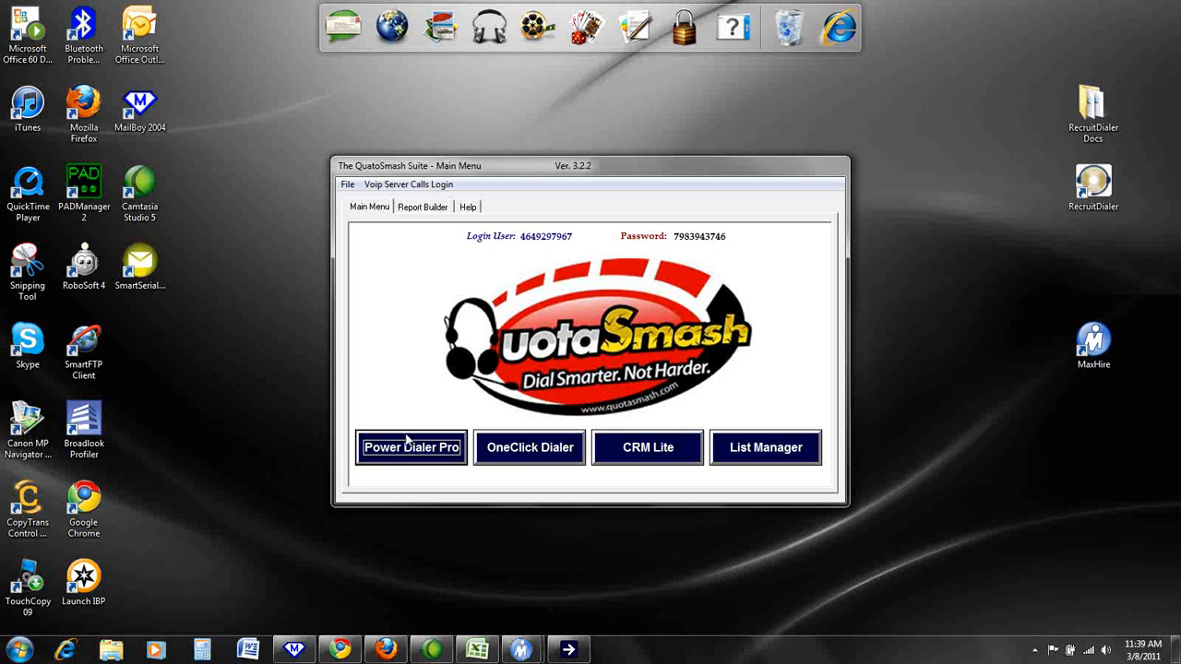
pyautogui.moveTo(466, 522)
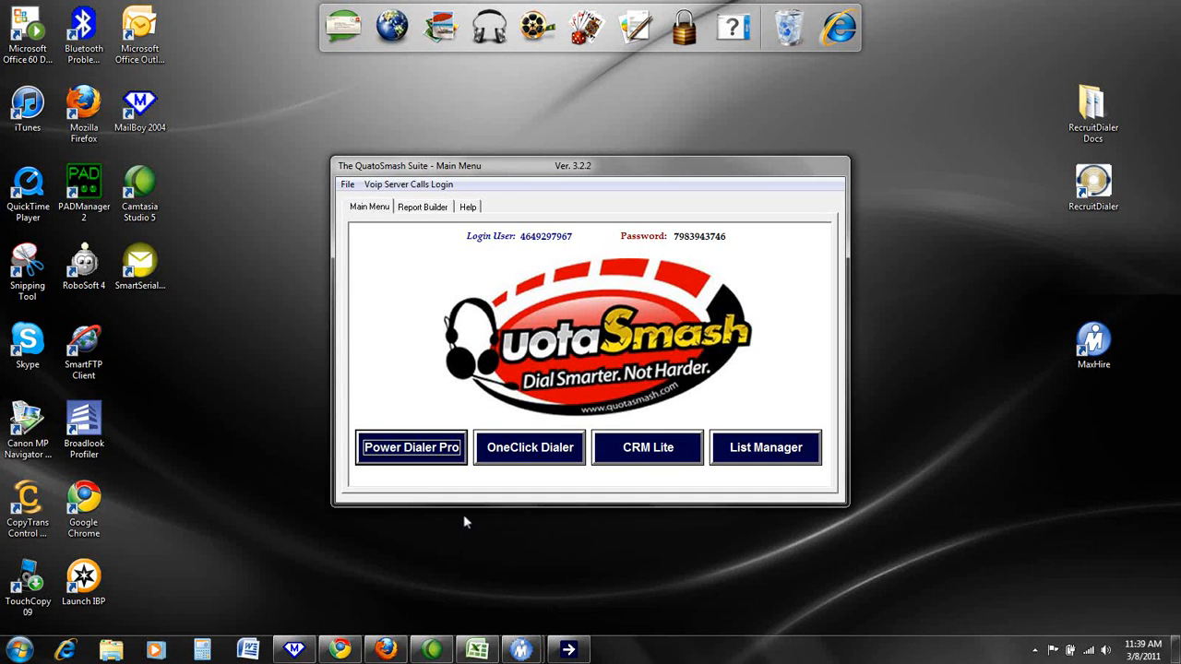